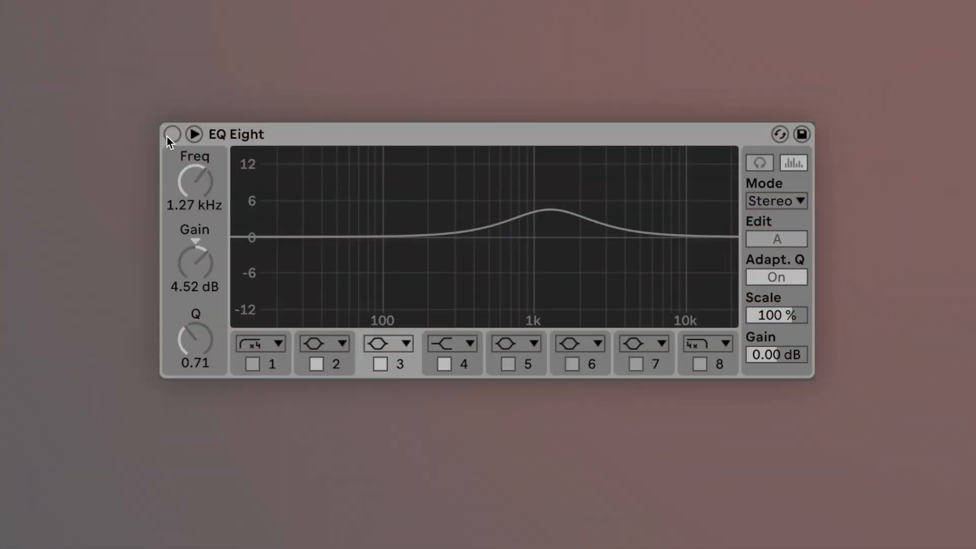
- Switch on EQ Eight so its 4.52 dB boost around 1.27 kHz is audible
left_click(170, 134)
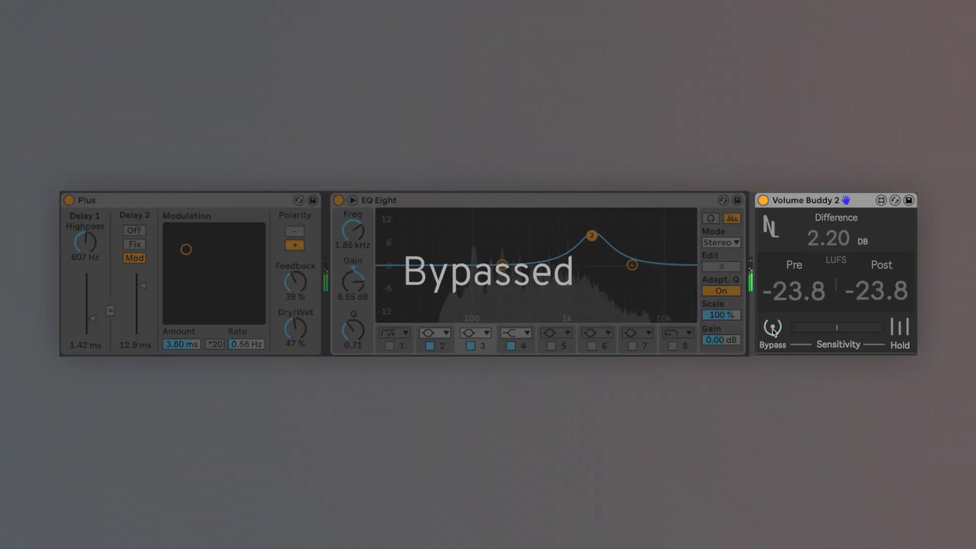
- Toggle Volume Buddy 2's bypass twice to hear the chain with and without level matching
left_click(338, 200)
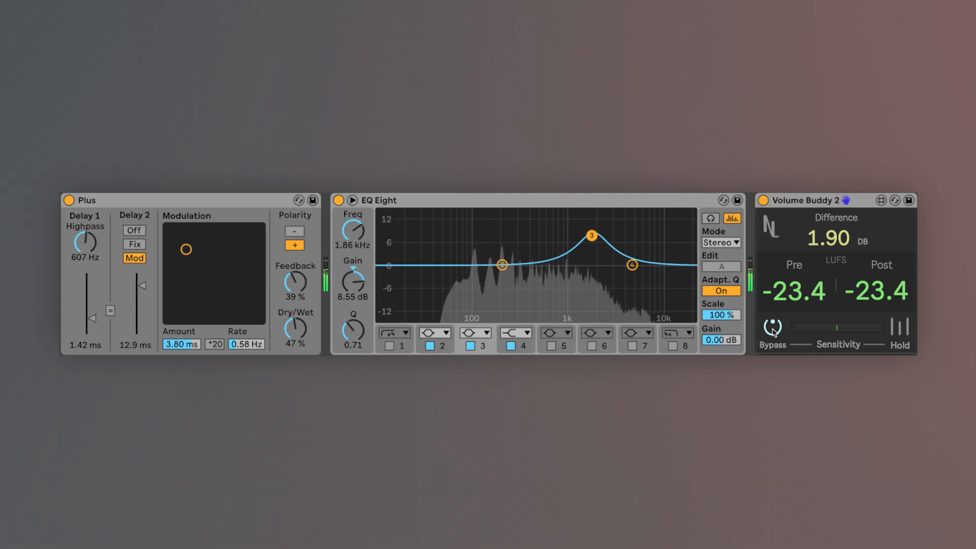
left_click(339, 201)
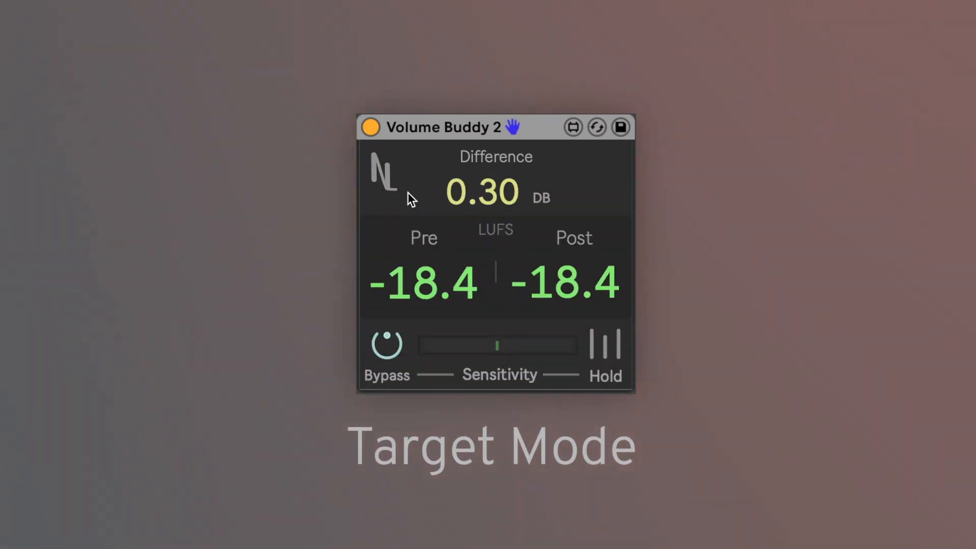
- Switch Volume Buddy 2 from Pre to Target Mode, matching output to -24.0 LUFS
left_click(423, 238)
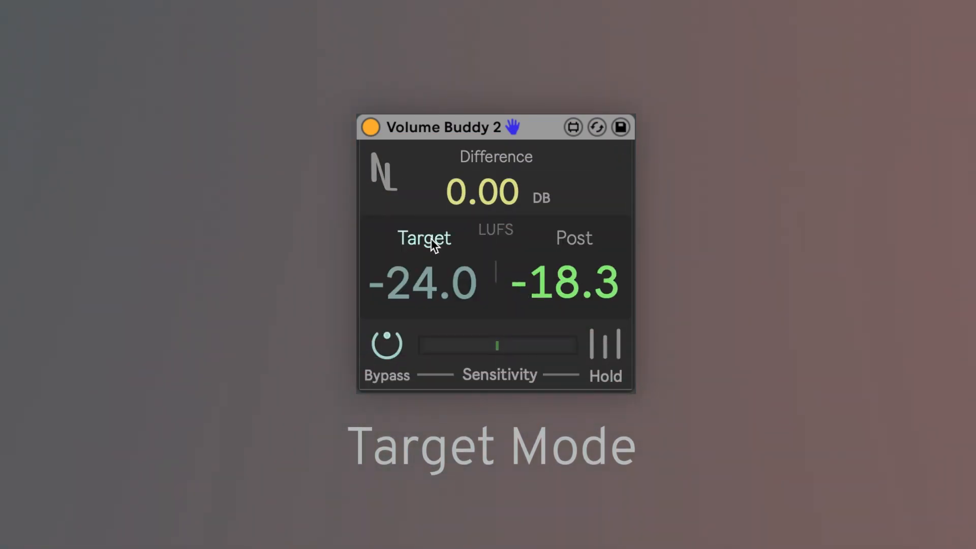